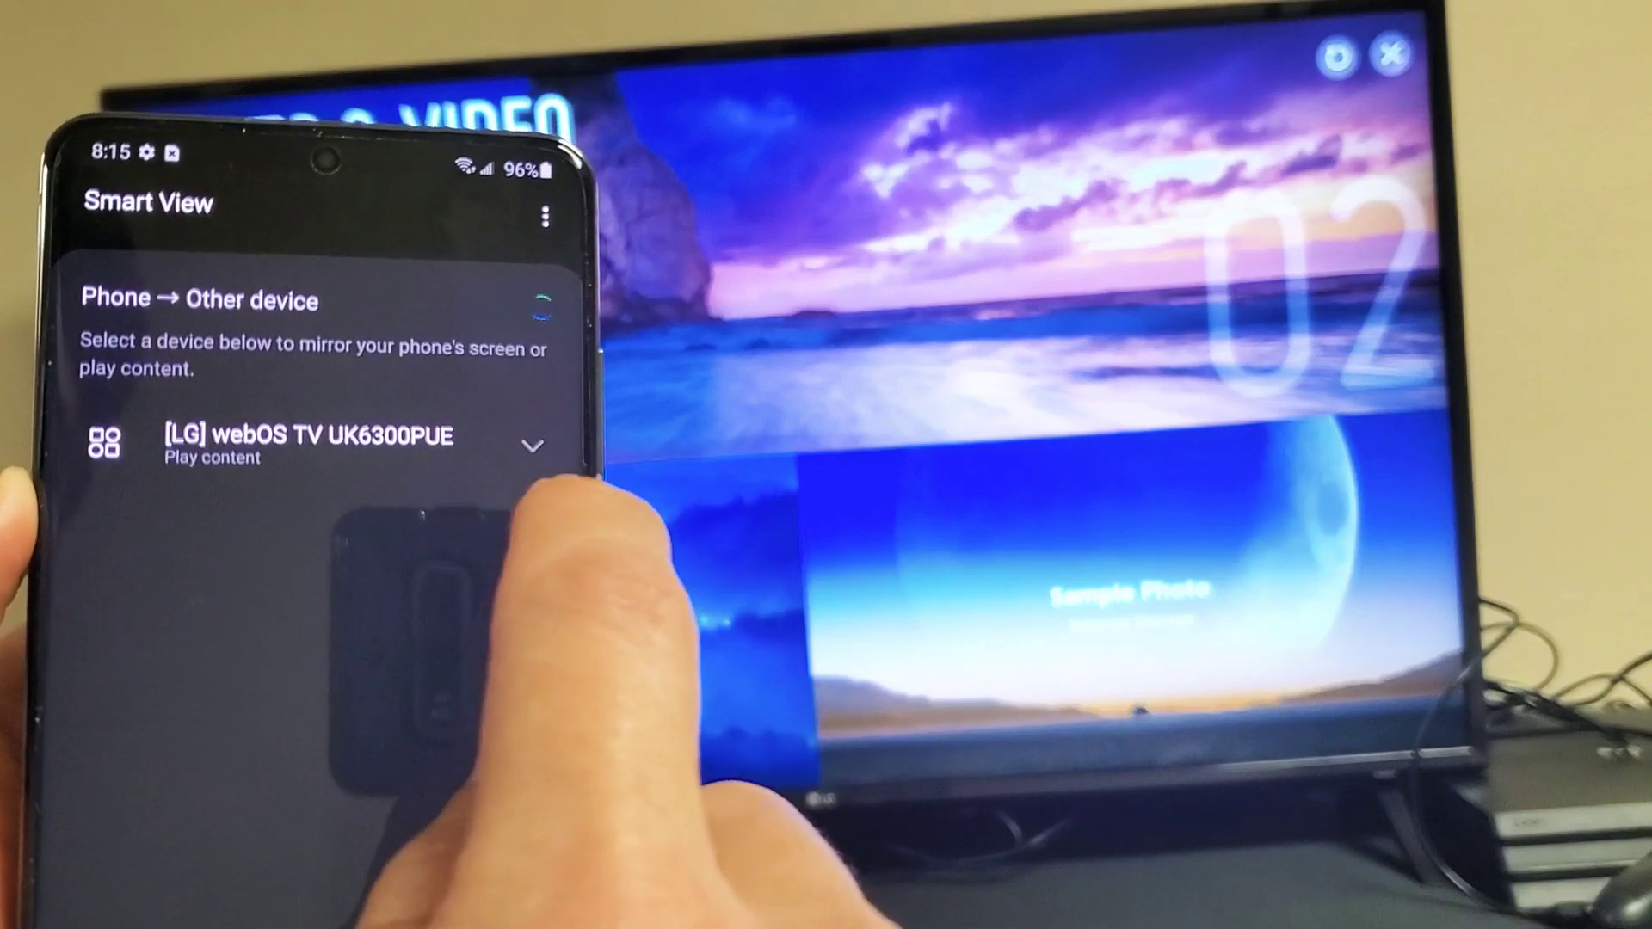
# Expand the [LG] webOS TV UK6300PUE entry to show Play content and Mirror screen.
pyautogui.click(534, 444)
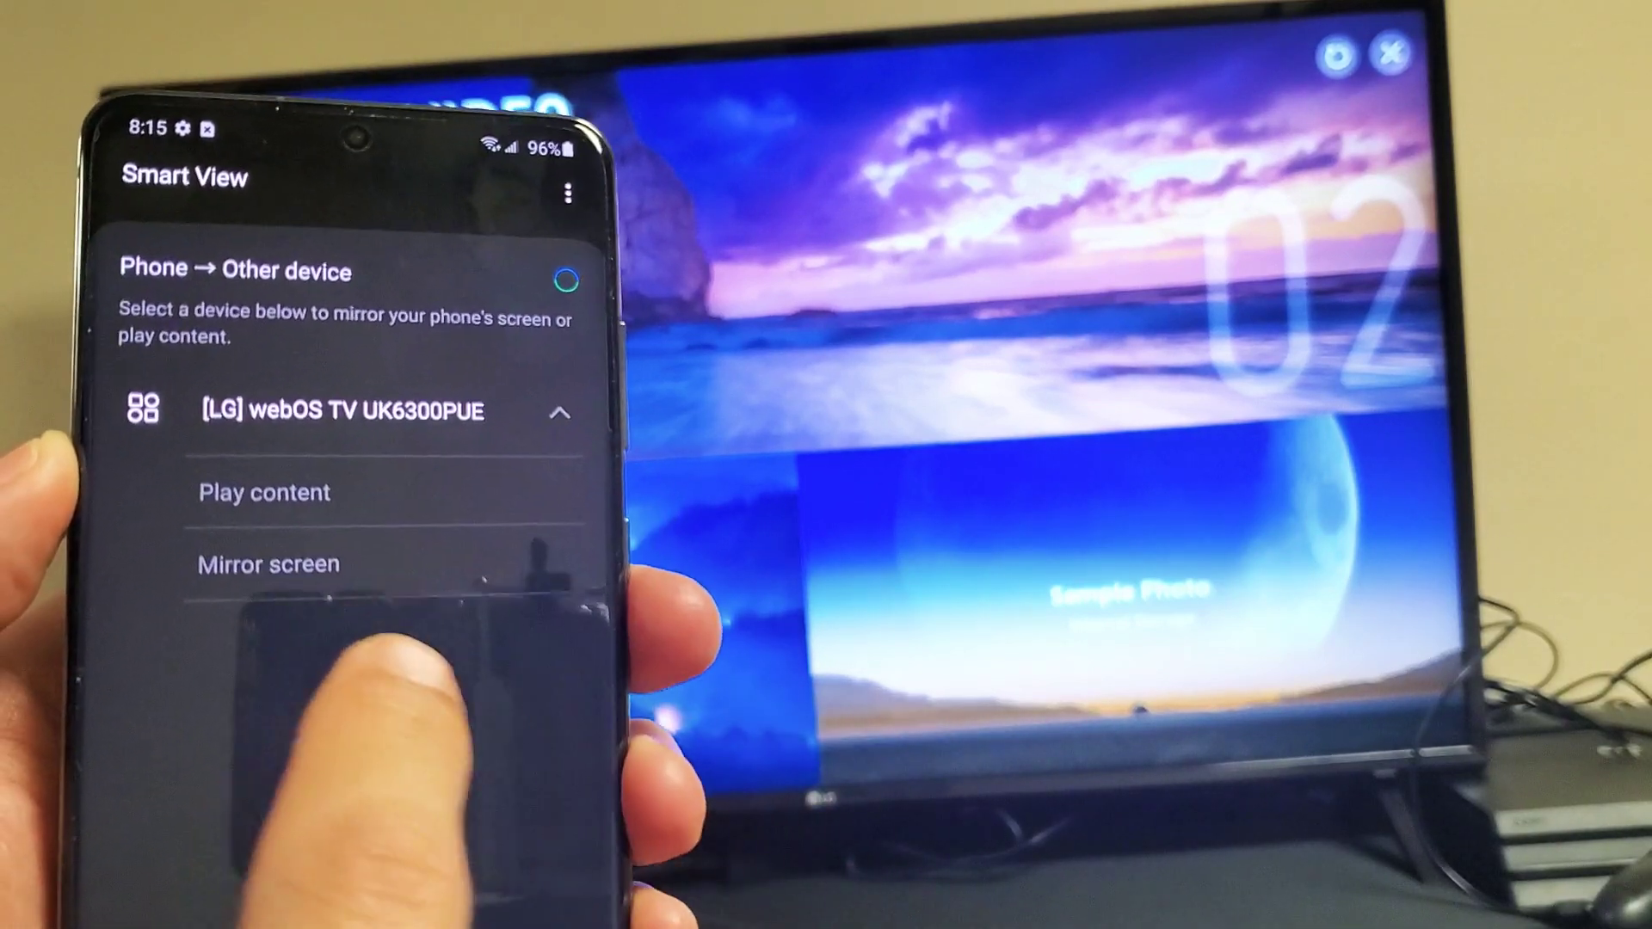